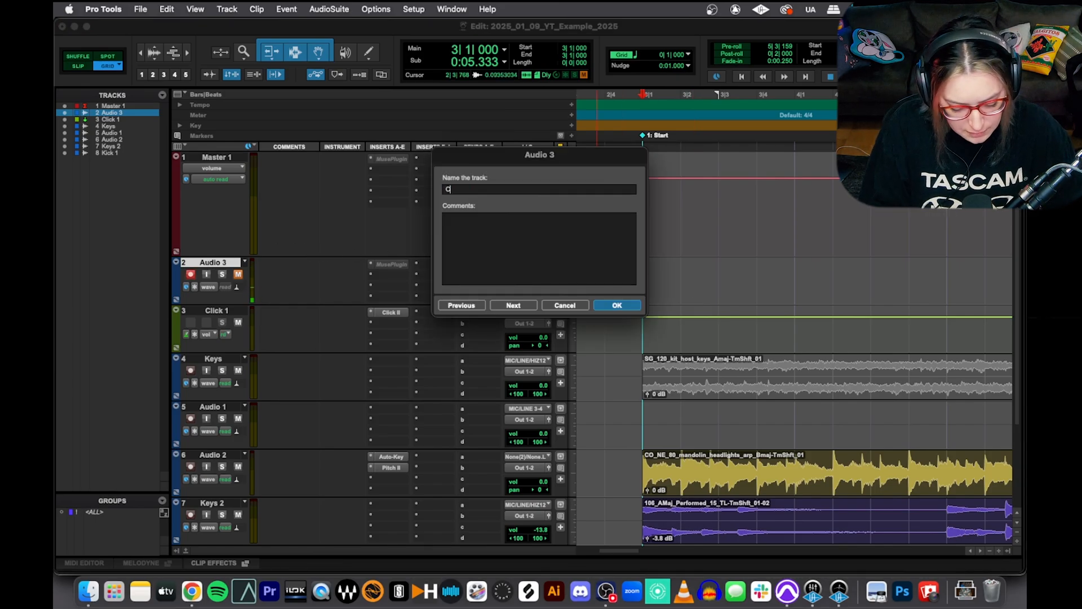
# - Rename the second track from Audio 3 to 'Cato Mic'
pyautogui.click(615, 305)
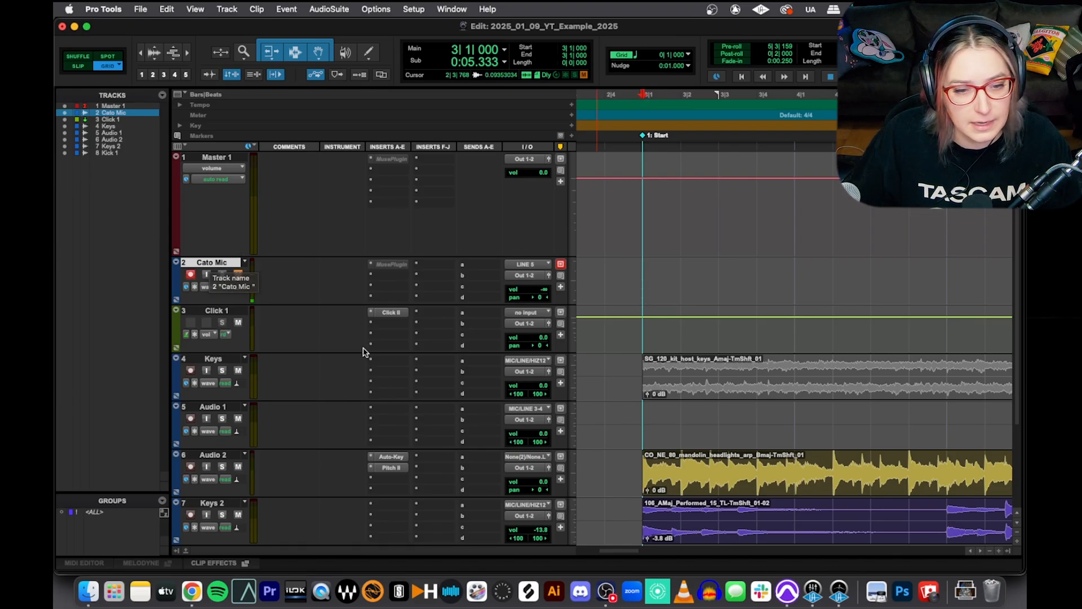
# - Record-enable the Cato Mic track and record a short first take, Cato Mic_01
pyautogui.click(238, 274)
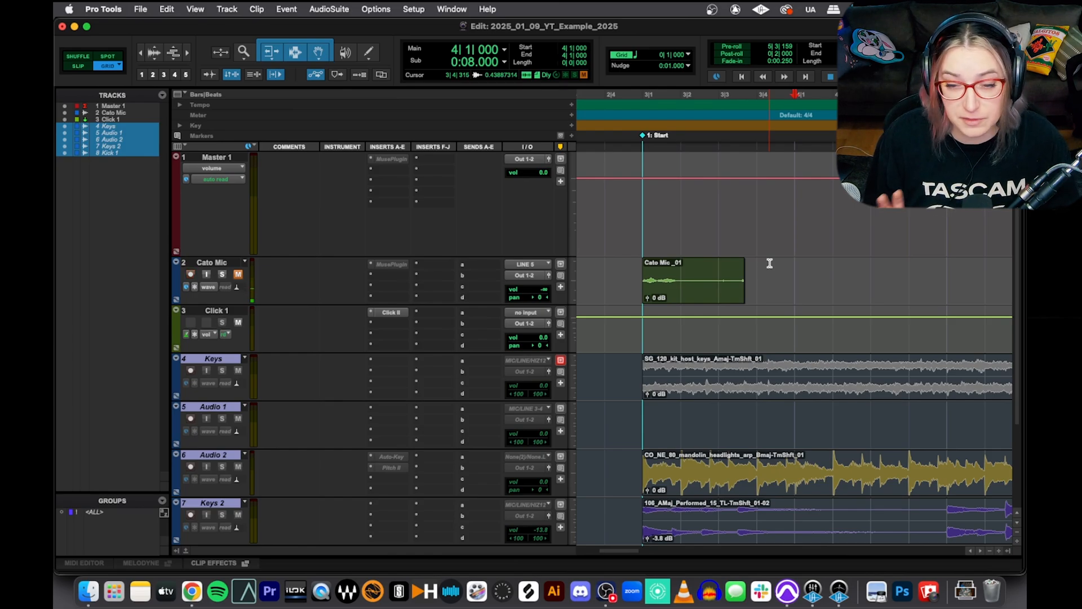
pyautogui.moveTo(628, 289)
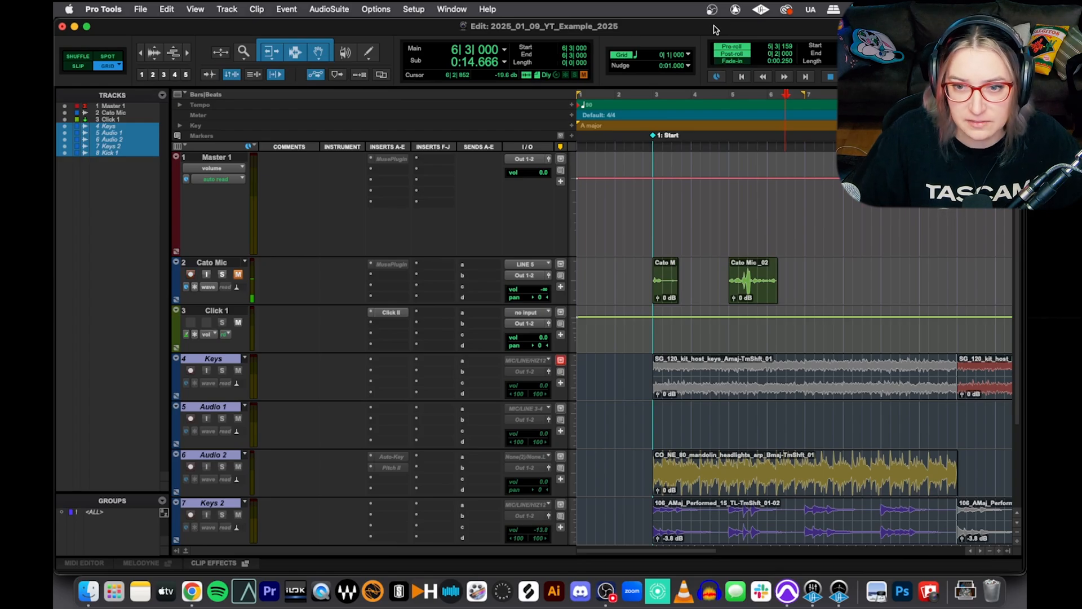
# - Enable pre-roll, set pre- and post-roll bar lengths, and select a punch range on Cato Mic
pyautogui.click(190, 274)
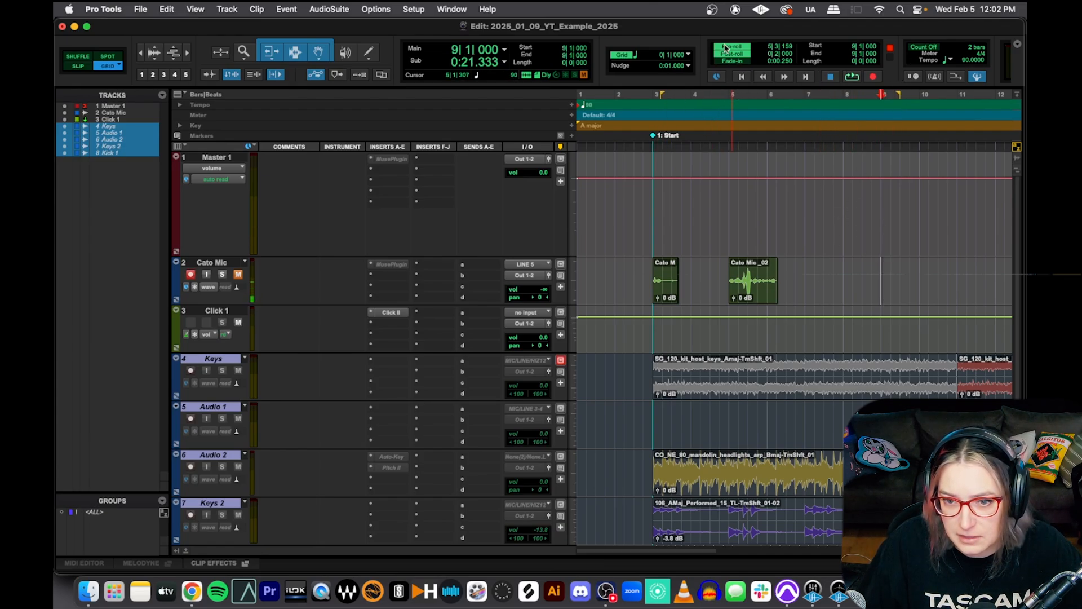
pyautogui.click(730, 50)
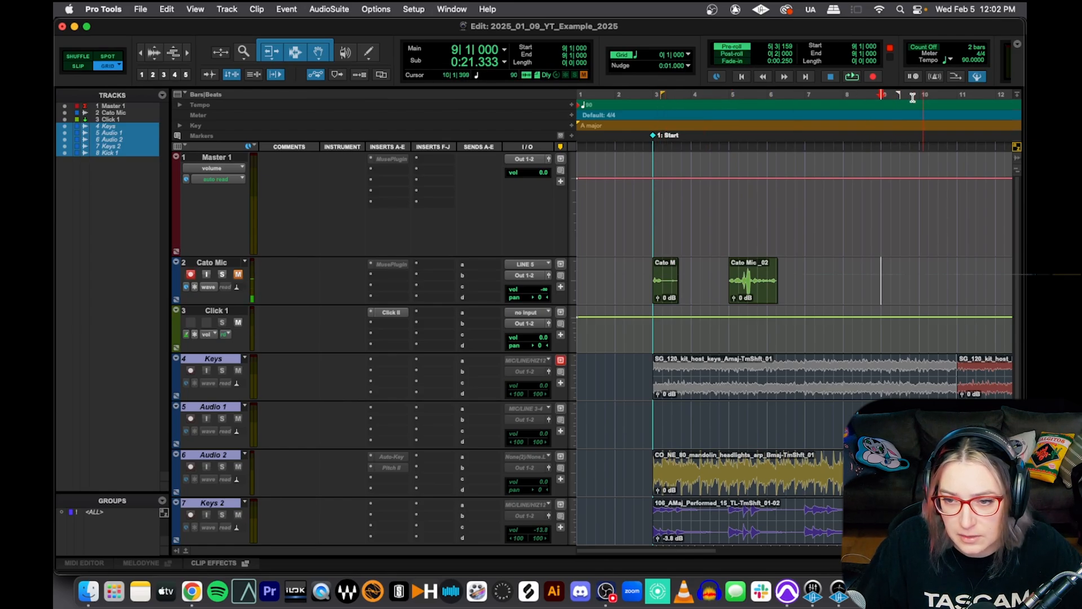
pyautogui.click(667, 99)
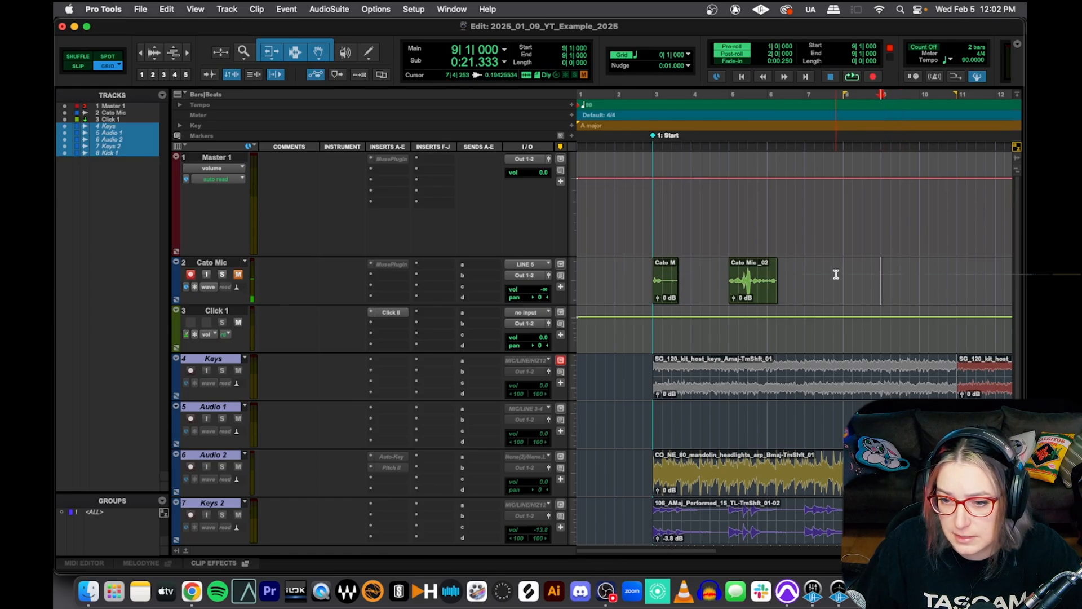
pyautogui.click(823, 279)
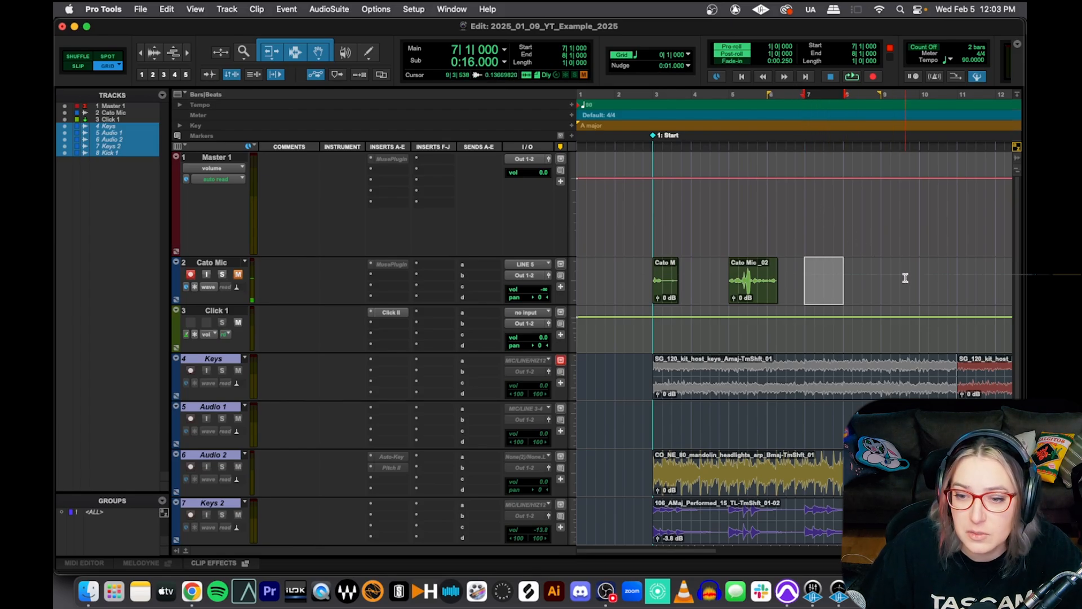
pyautogui.moveTo(826, 287)
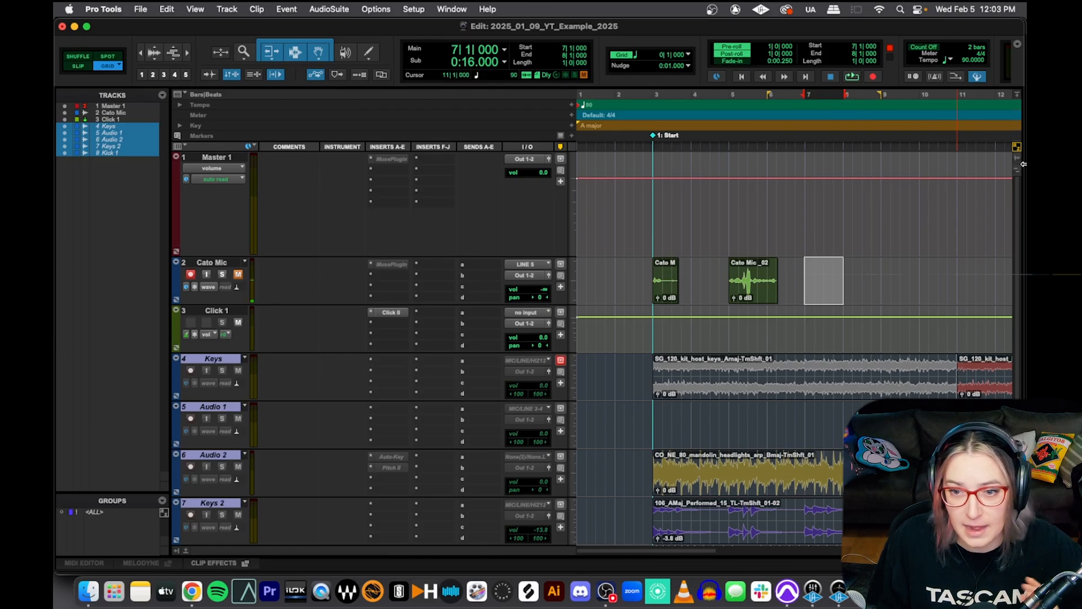
# - Play ahead of the range after Cato Mic_02 and punch in a third take
pyautogui.click(808, 95)
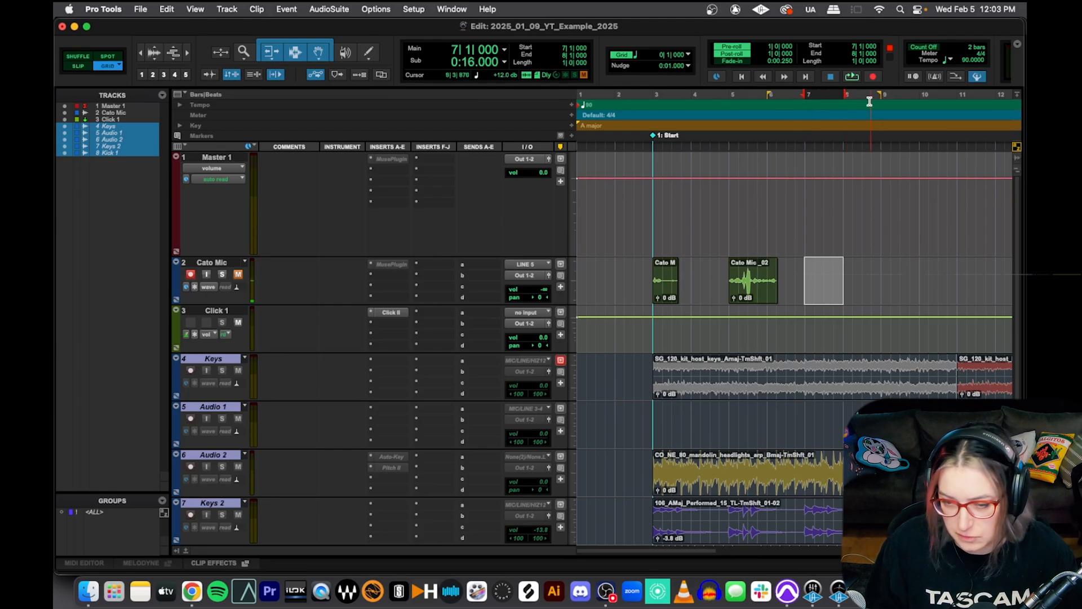
pyautogui.press('space')
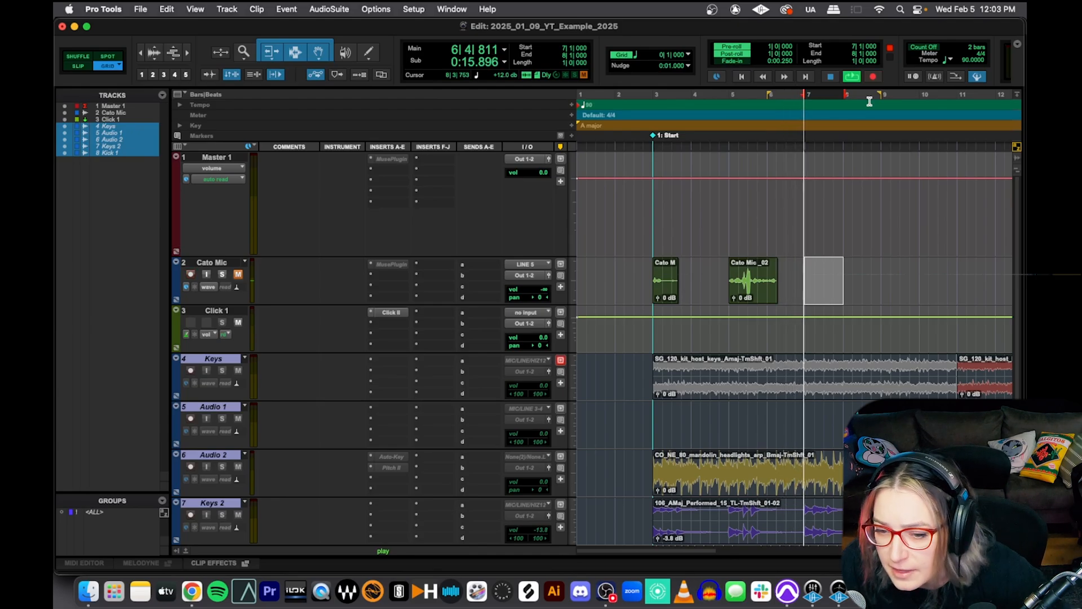
pyautogui.click(872, 76)
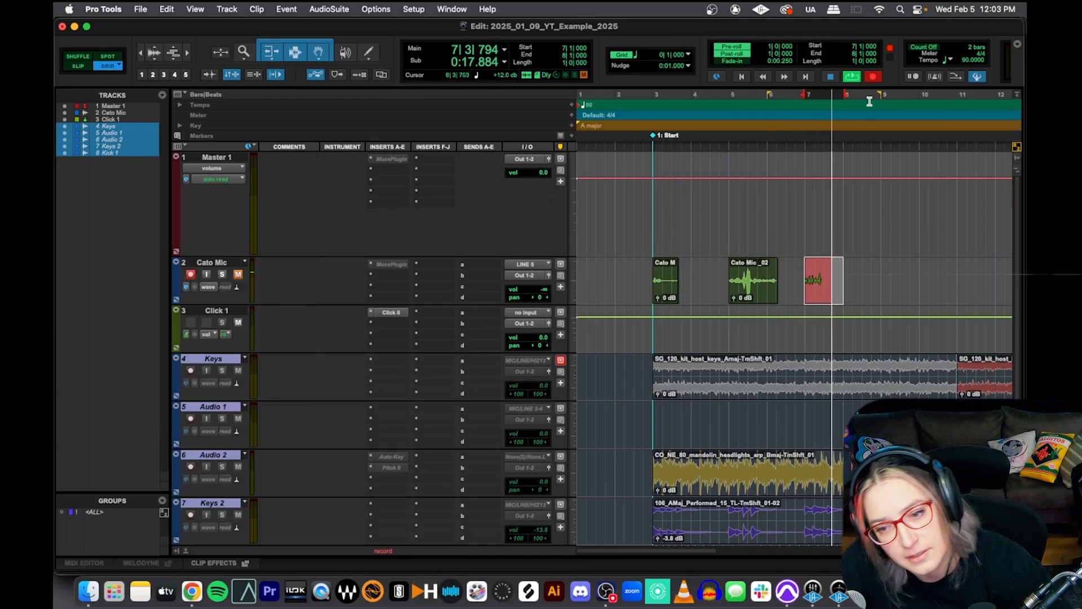
pyautogui.press('space')
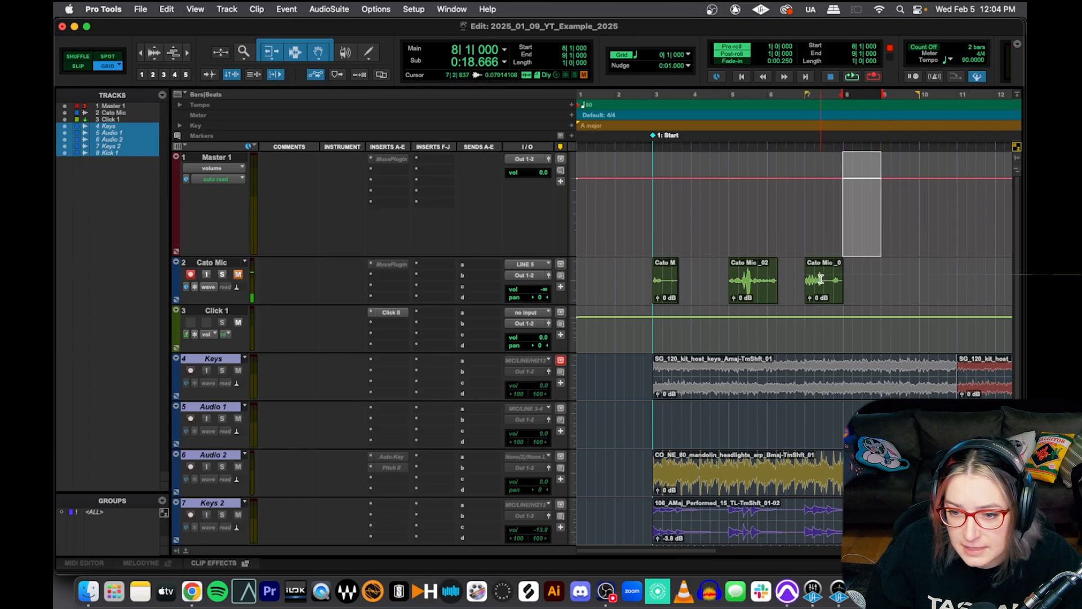
pyautogui.click(823, 280)
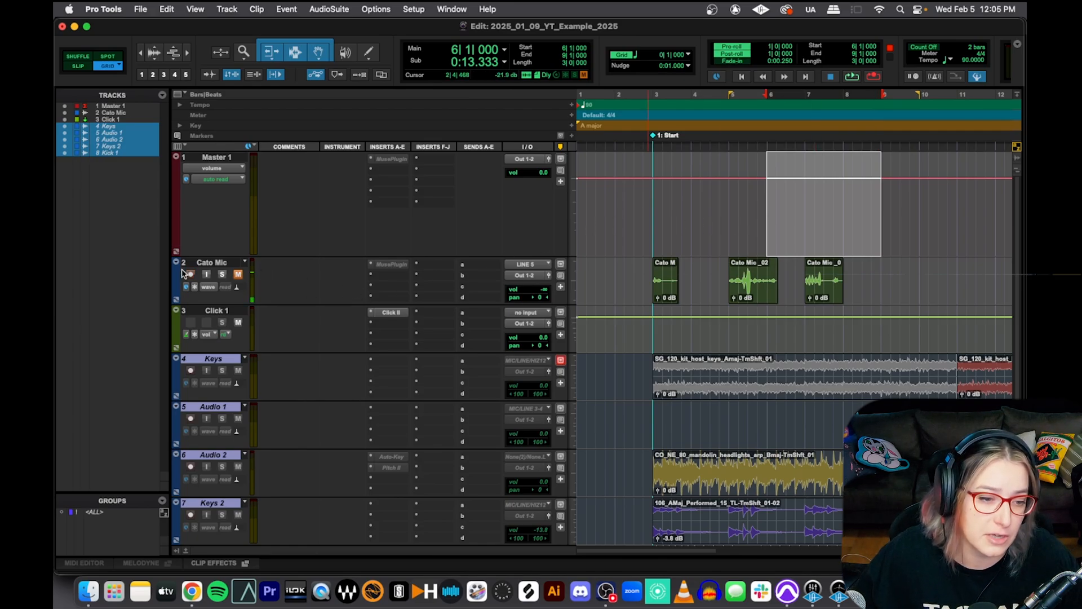
pyautogui.moveTo(200, 283)
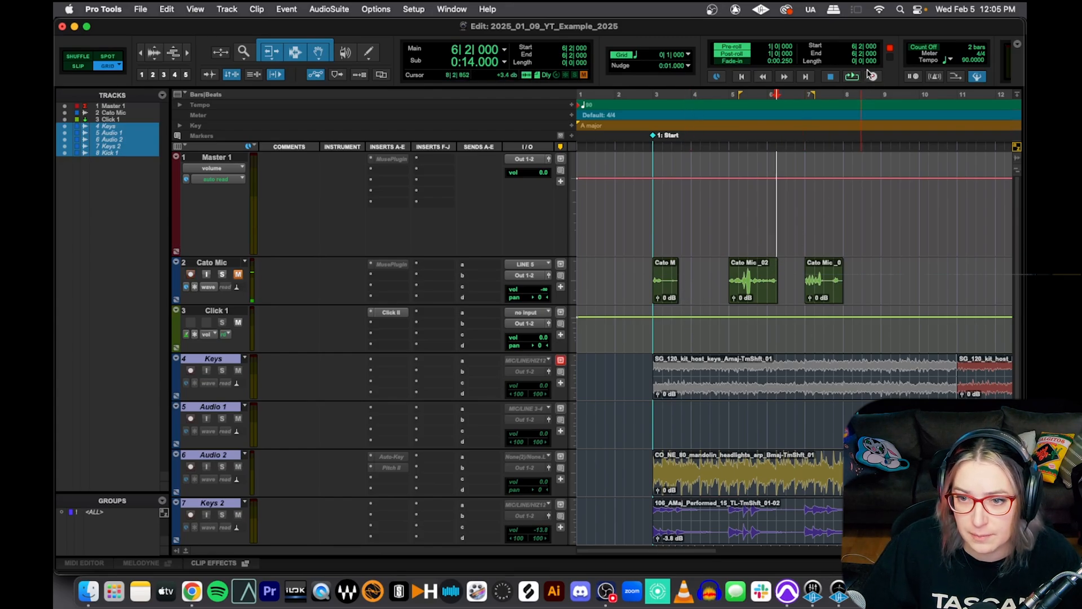
pyautogui.click(904, 126)
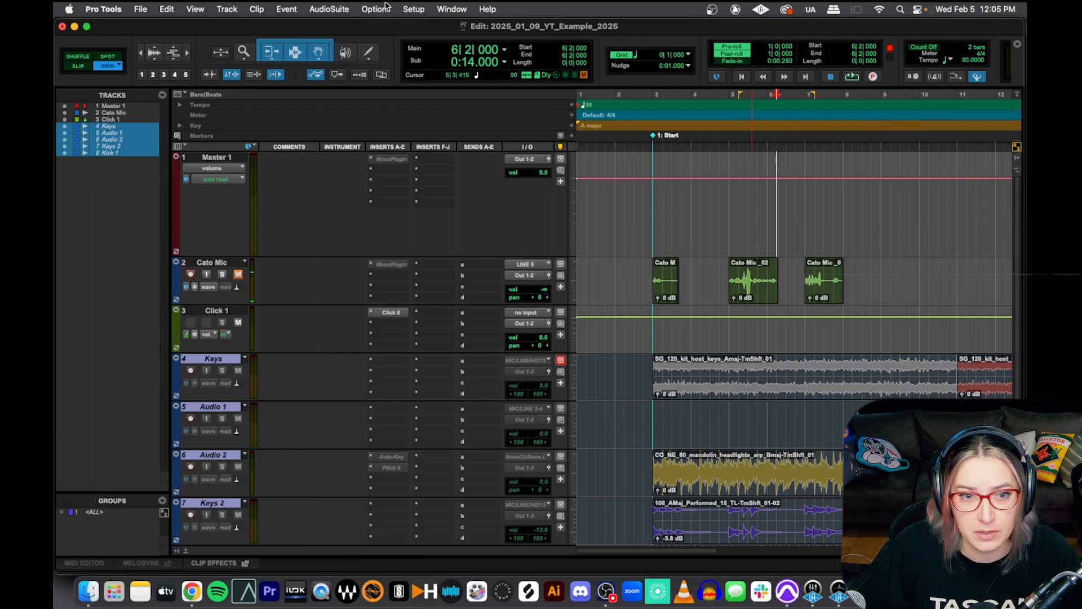
# - Check QuickPunch under Options and review the Record button's record mode choices
pyautogui.click(375, 9)
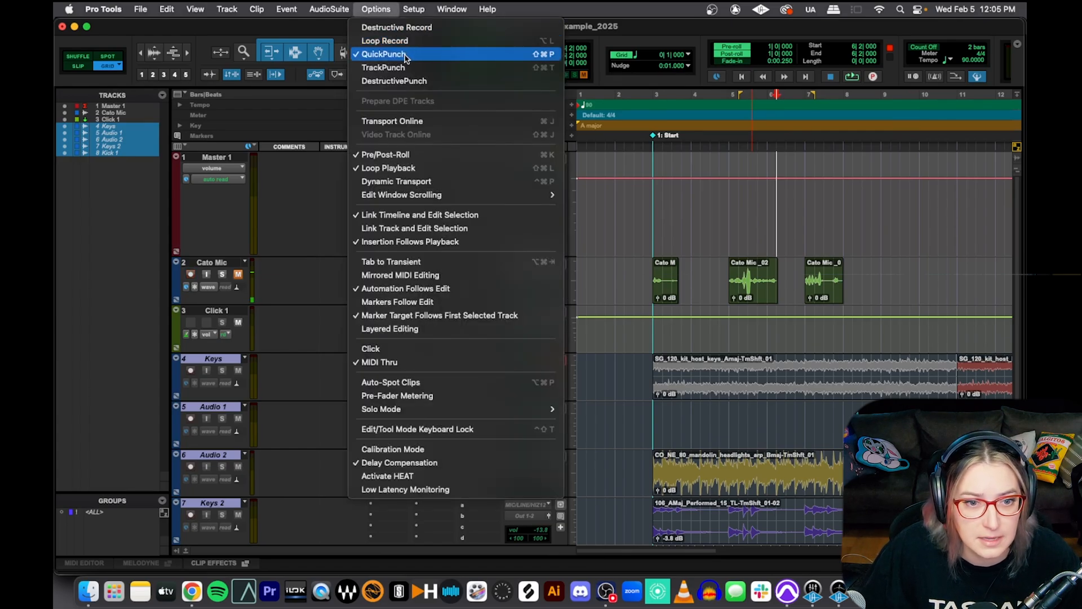
pyautogui.moveTo(396, 59)
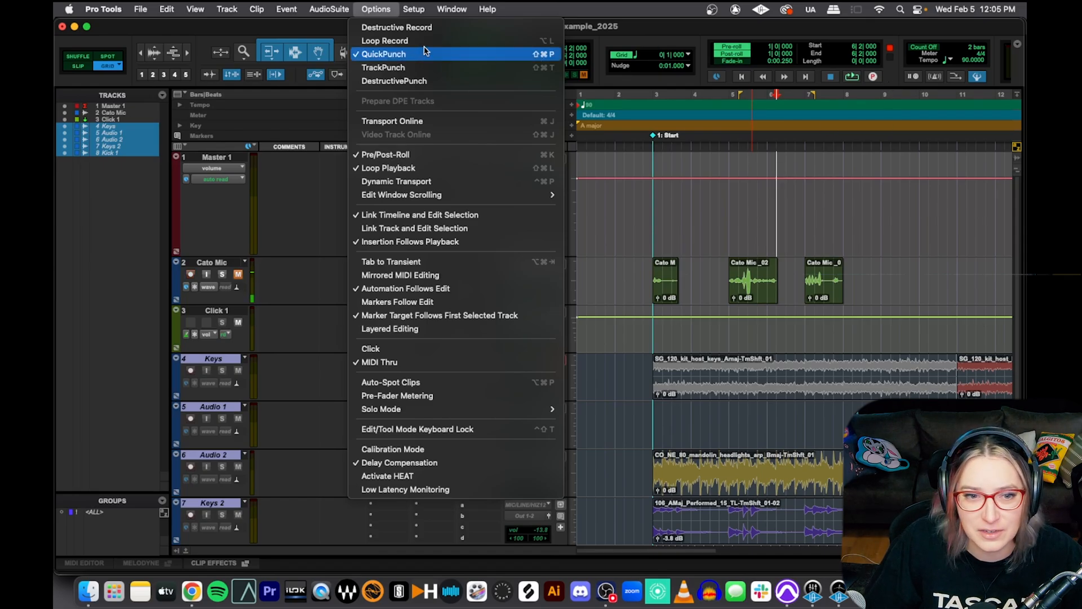
pyautogui.moveTo(384, 67)
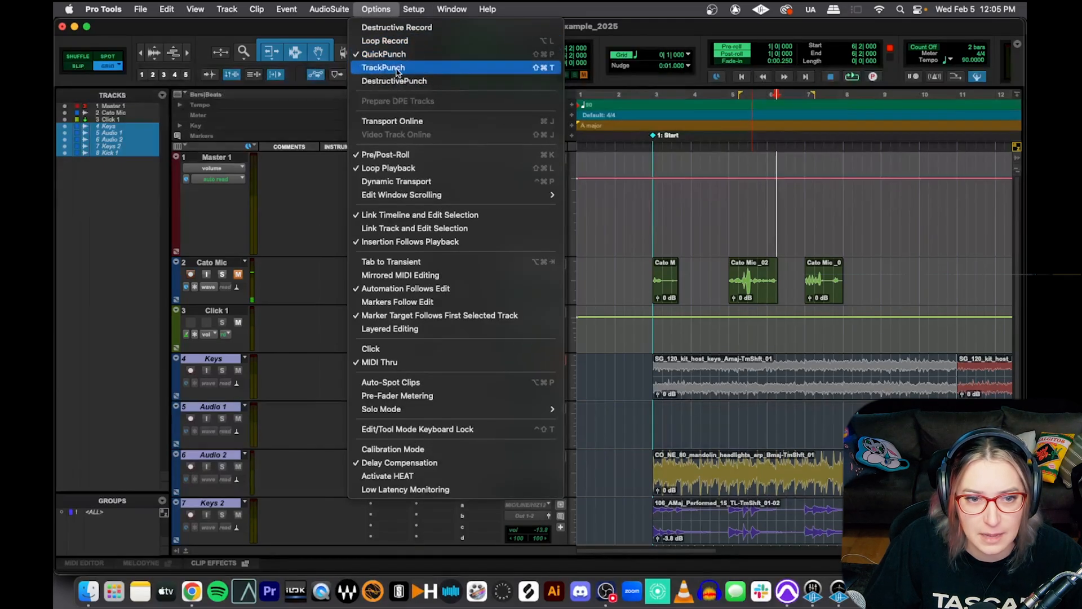
pyautogui.click(872, 77)
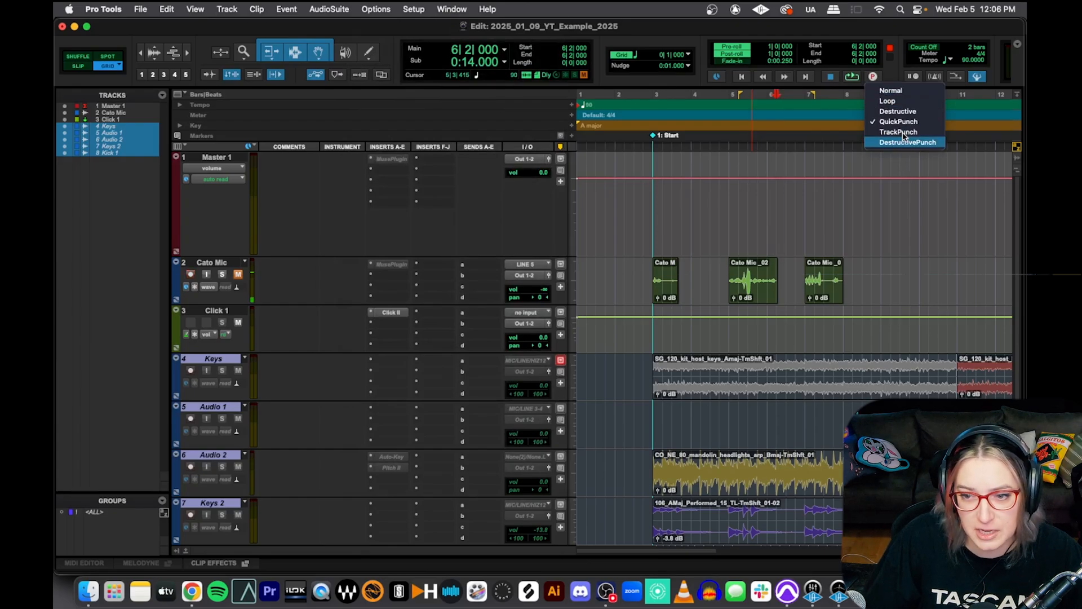
pyautogui.click(873, 76)
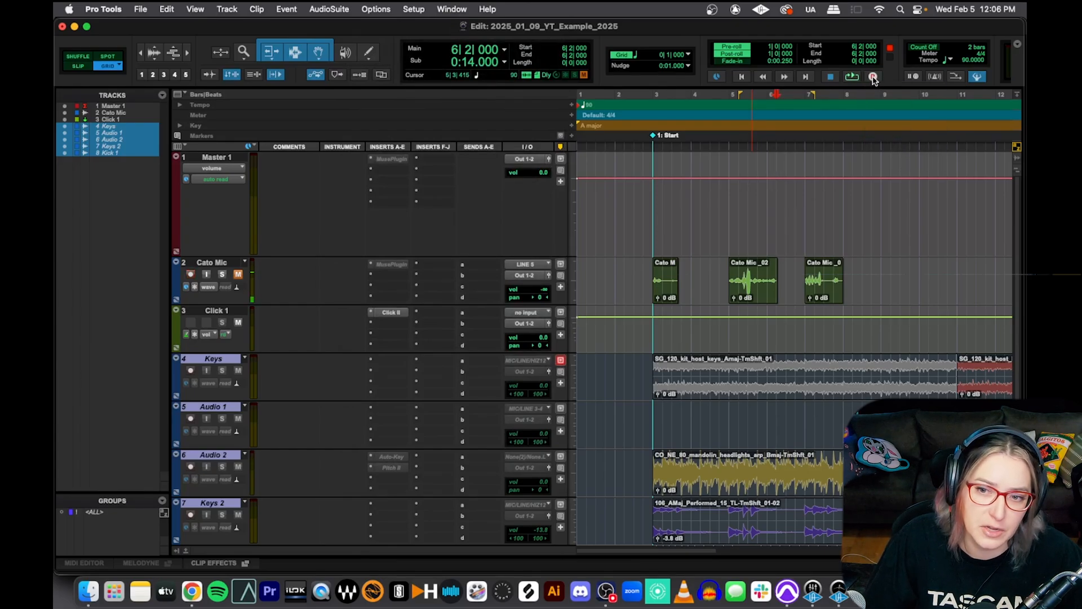
pyautogui.click(873, 76)
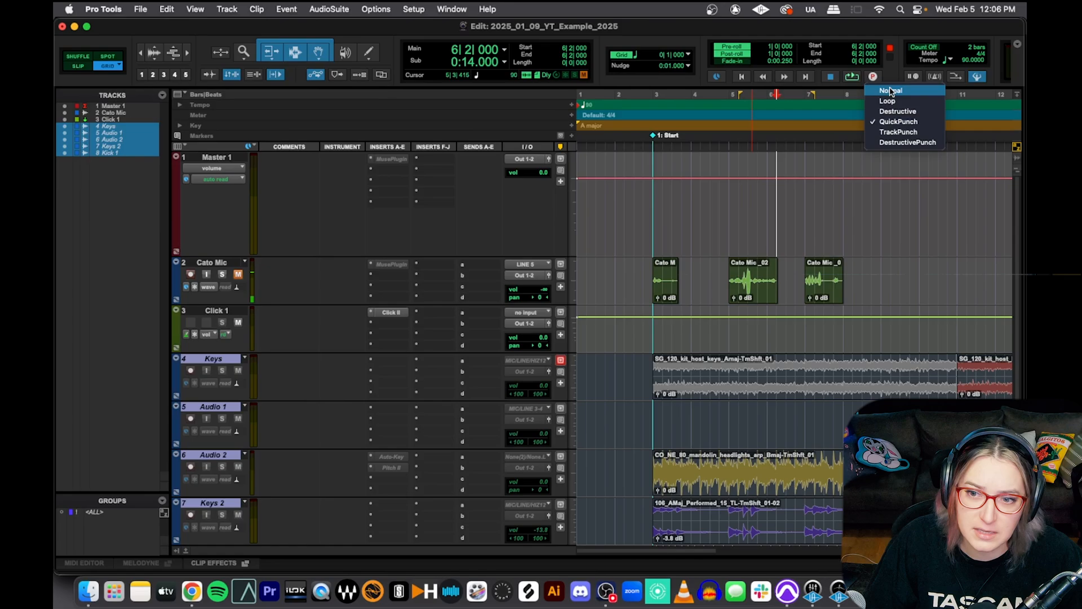
pyautogui.click(891, 90)
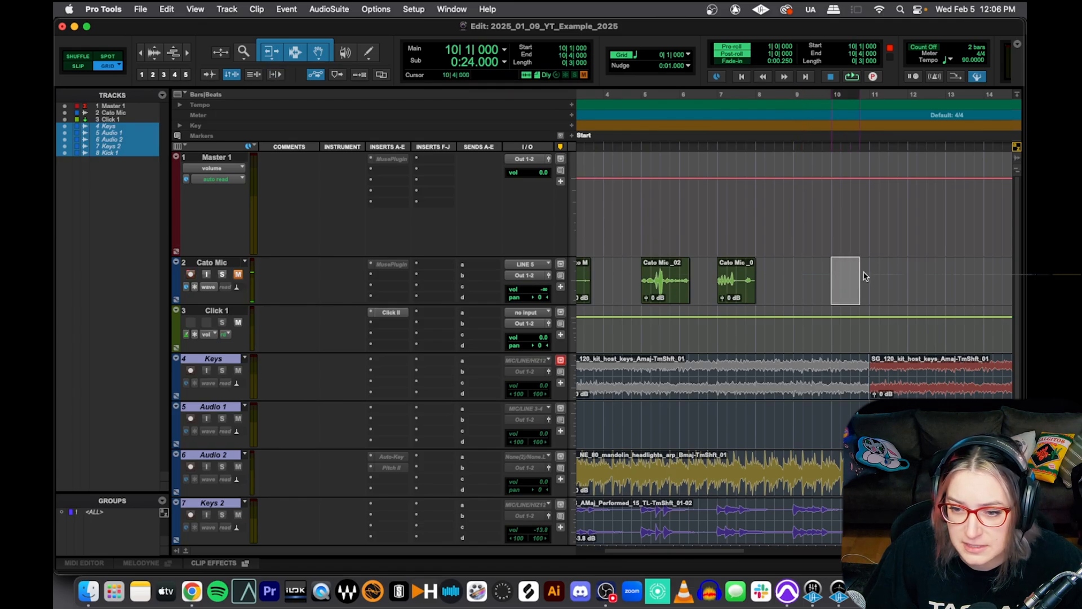
# - Scroll the timeline to show clip Cato Mic_04 and the empty bars following it
pyautogui.click(843, 108)
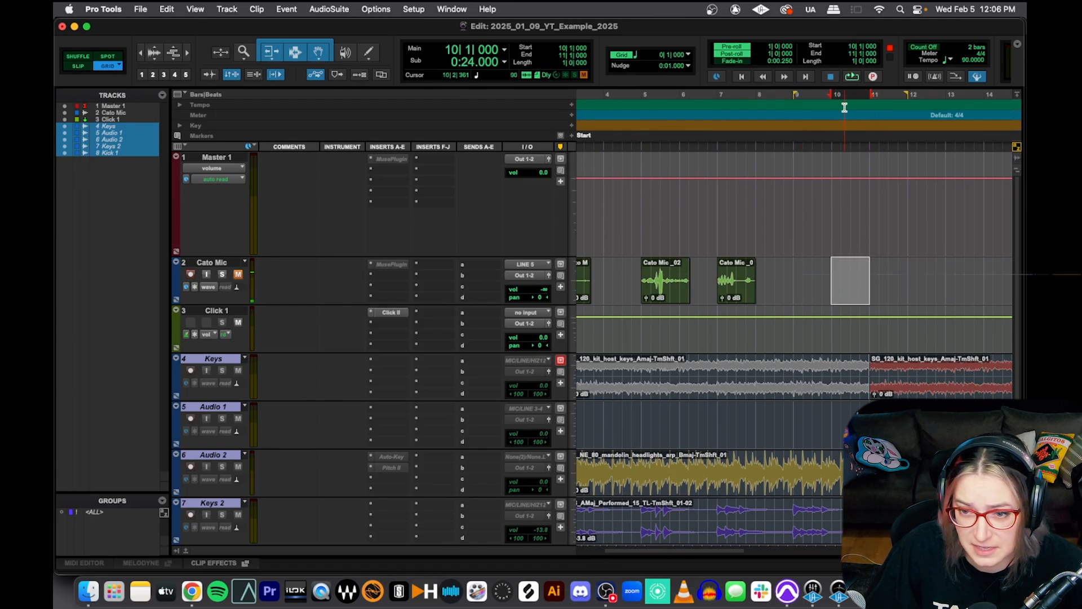
pyautogui.click(795, 96)
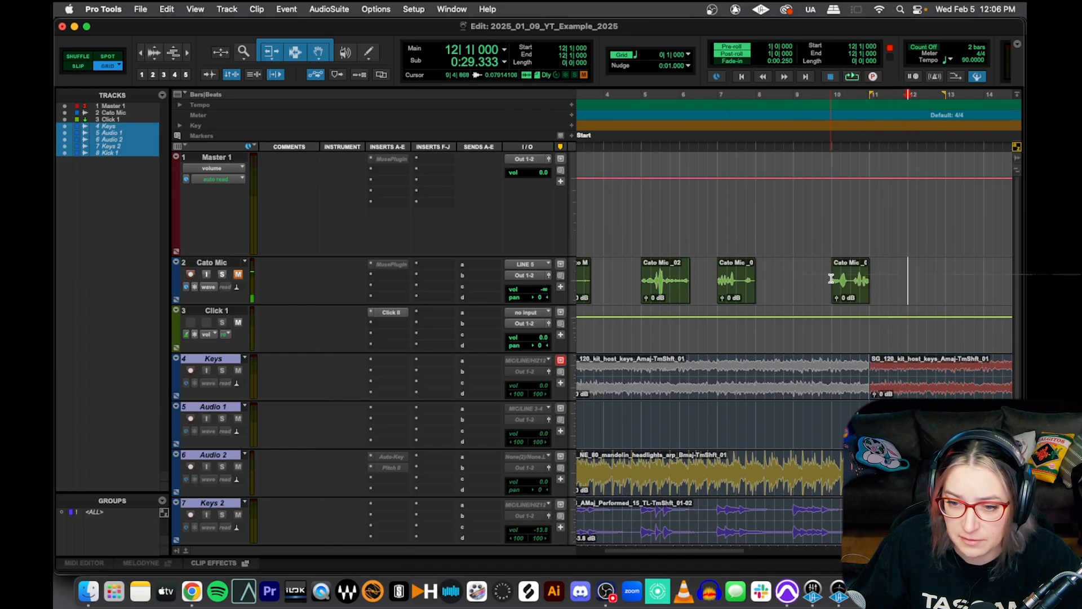
pyautogui.click(835, 279)
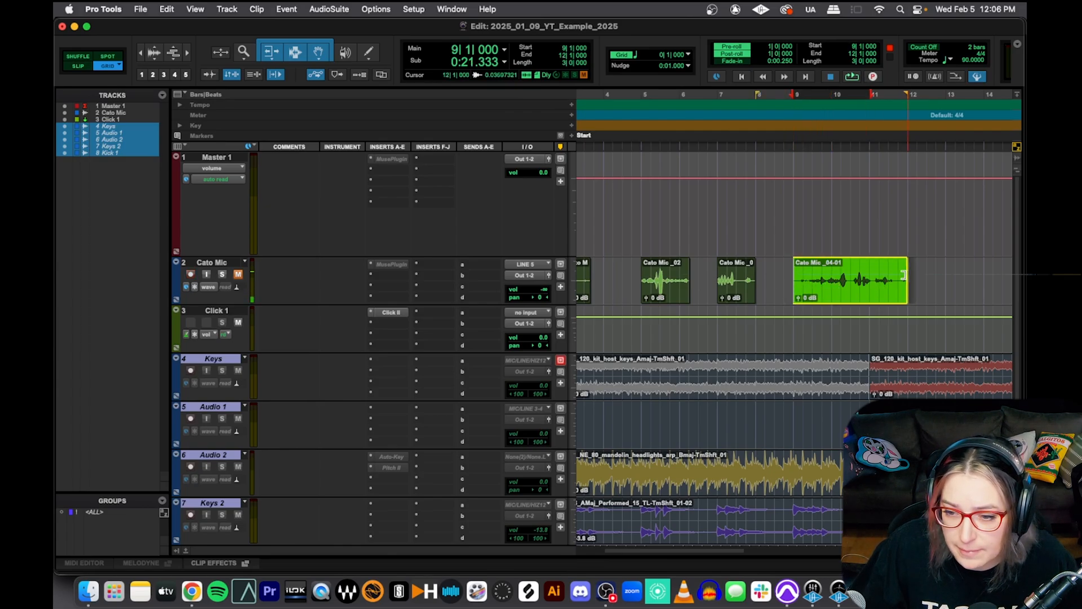
pyautogui.click(849, 279)
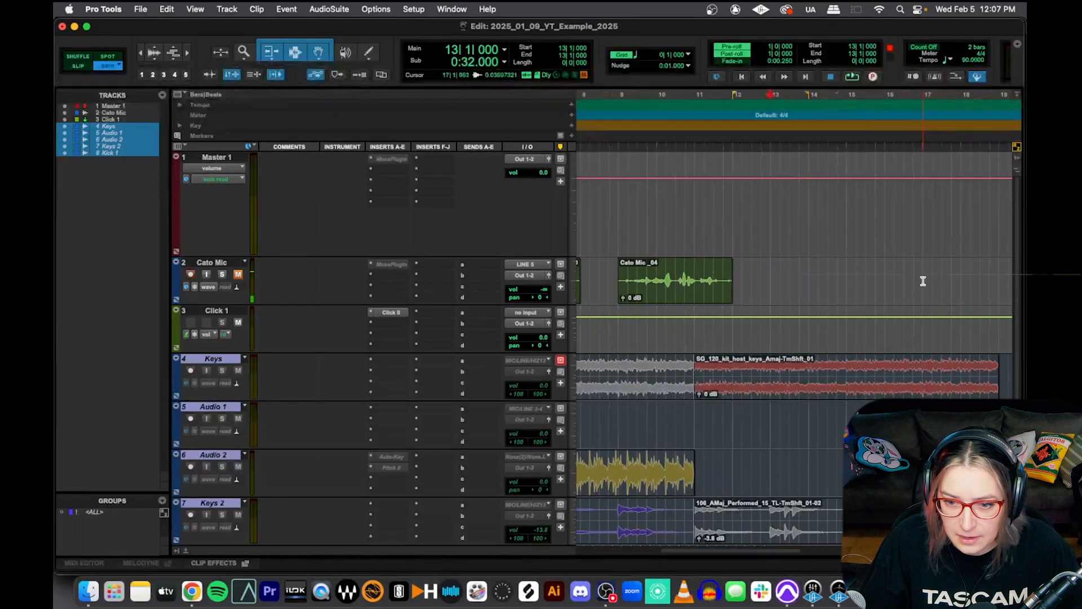
# - Punch in and out during playback after _04, creating clips _05-01 and _05-02
pyautogui.click(872, 77)
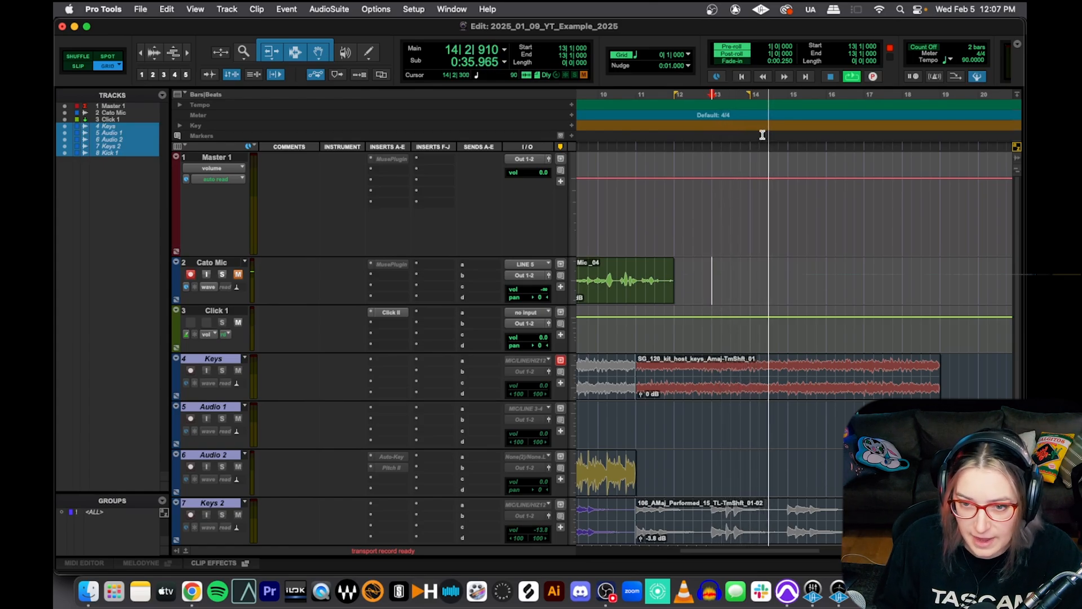
pyautogui.click(872, 76)
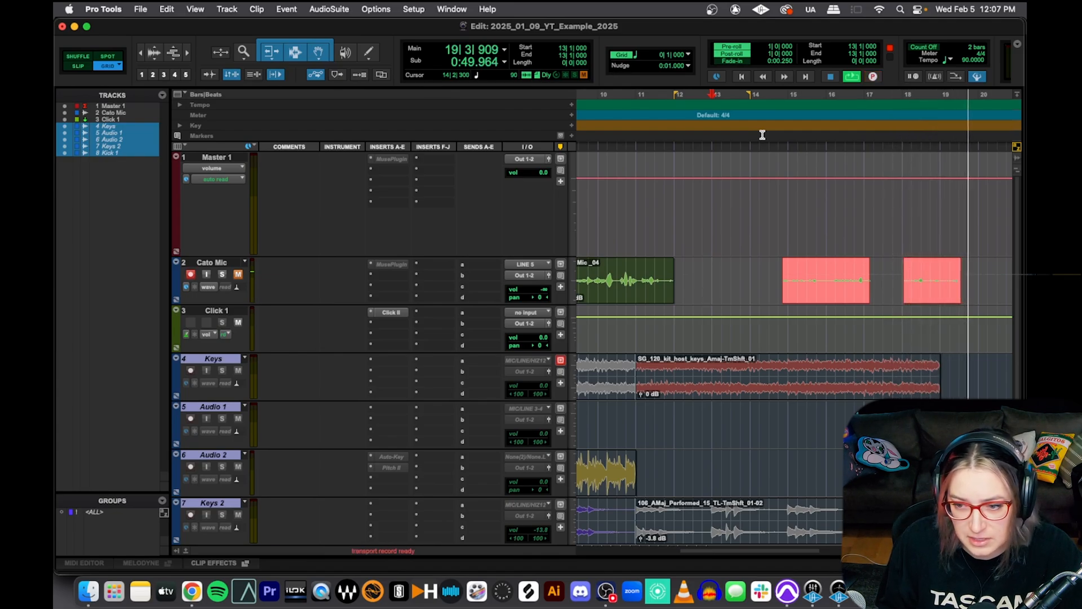
pyautogui.click(872, 76)
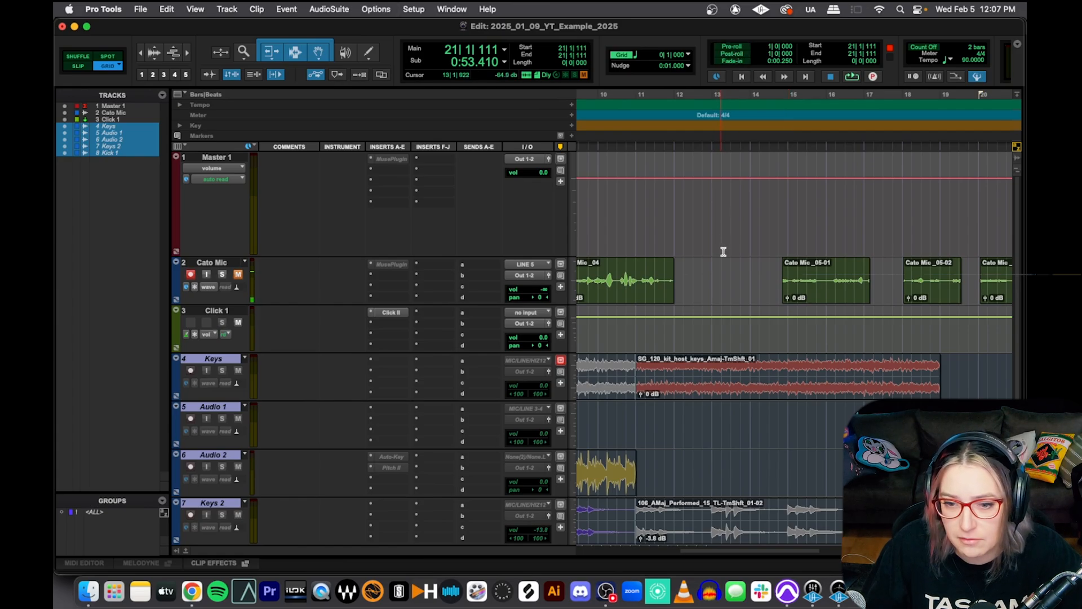
# - Stop playback, select the _05-01 take, and drop in over it to create _05-04 and _05-05
pyautogui.click(852, 279)
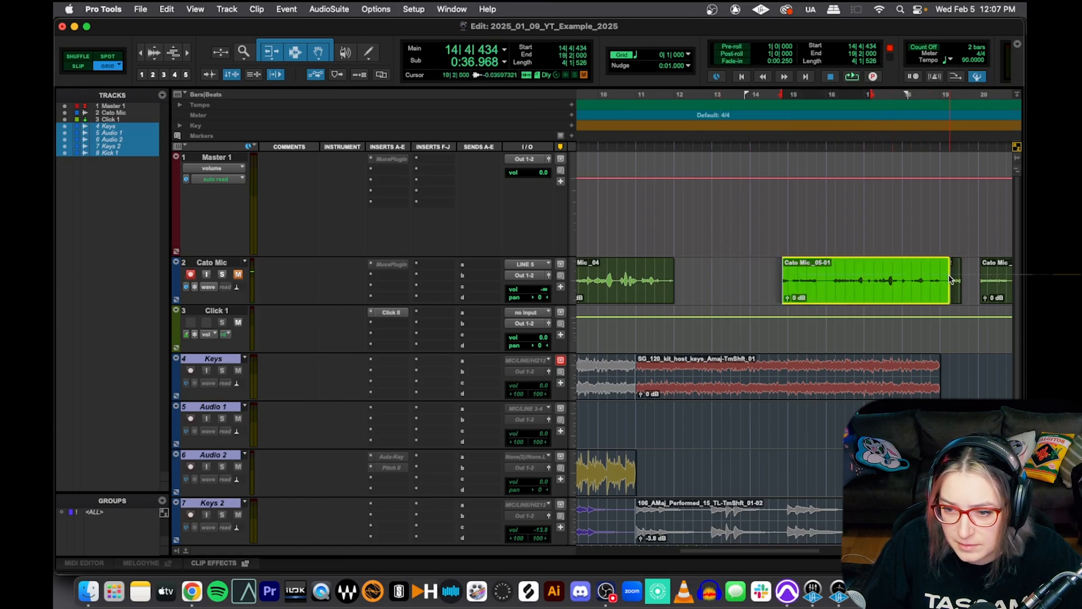
pyautogui.click(735, 271)
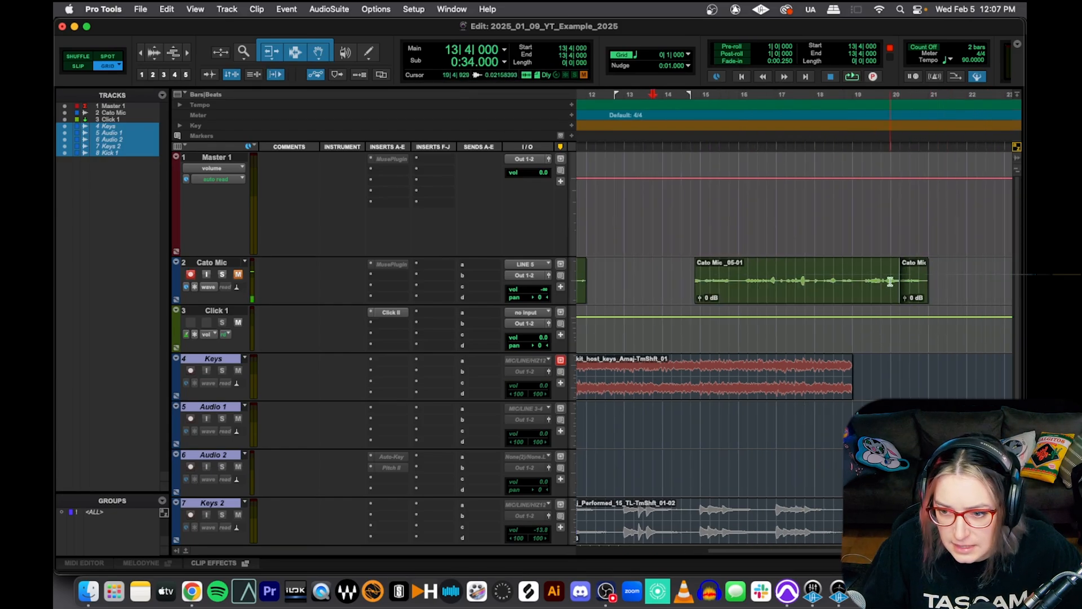
pyautogui.click(808, 281)
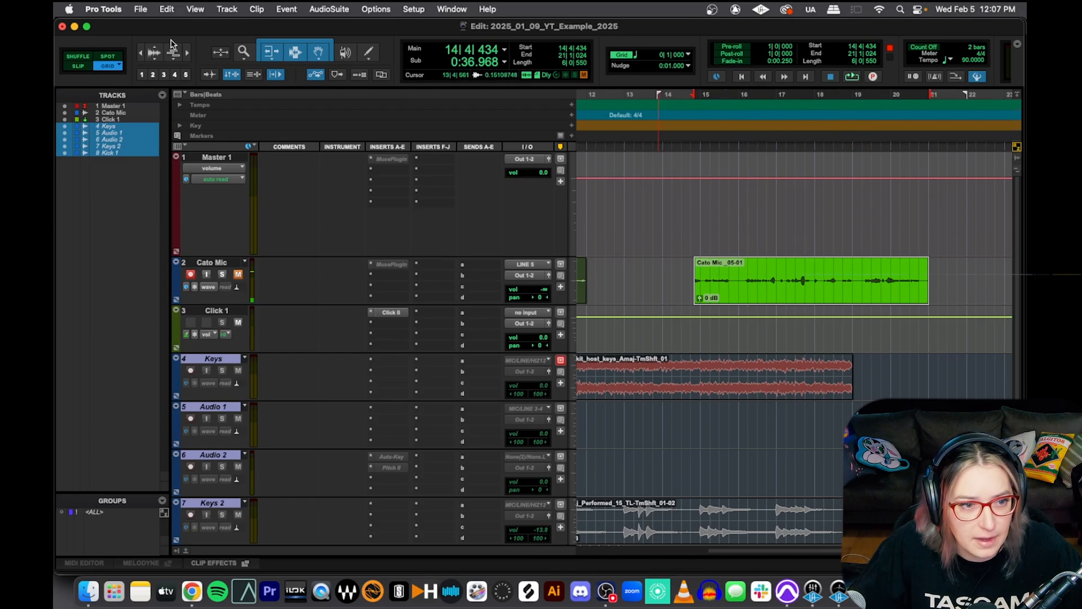
pyautogui.click(777, 253)
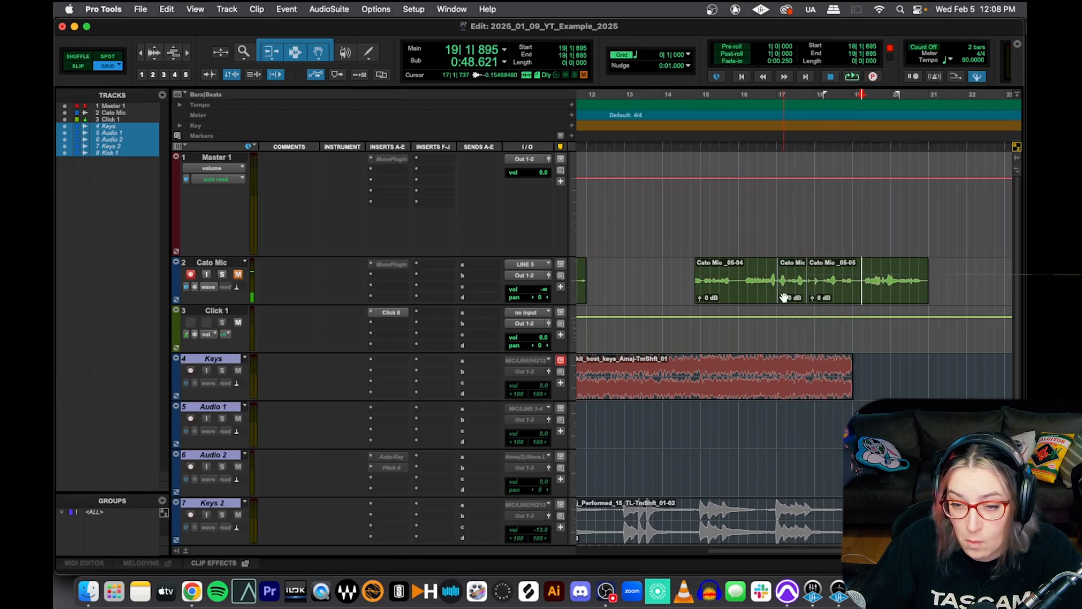
# - Rework the short middle drop-in so clip _06-01 sits between _05-04 and _05-05
pyautogui.click(781, 280)
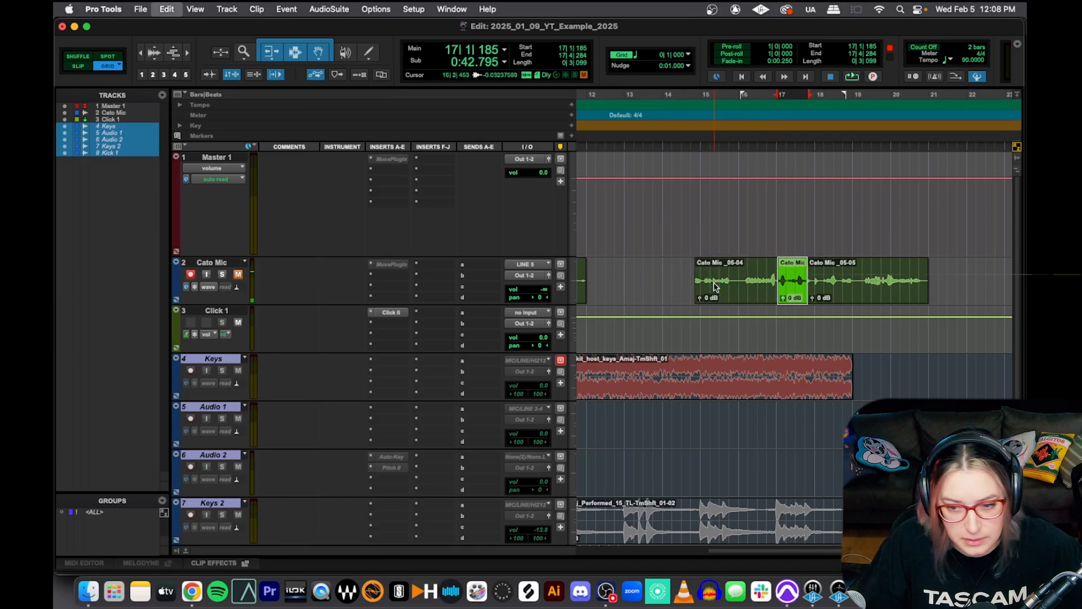
pyautogui.click(817, 280)
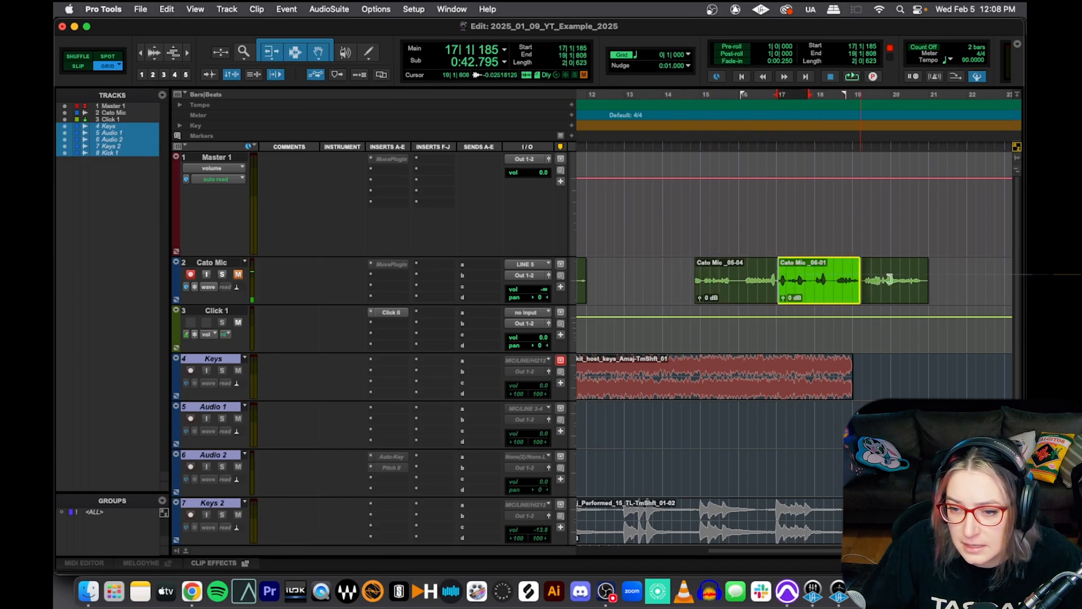
pyautogui.click(890, 279)
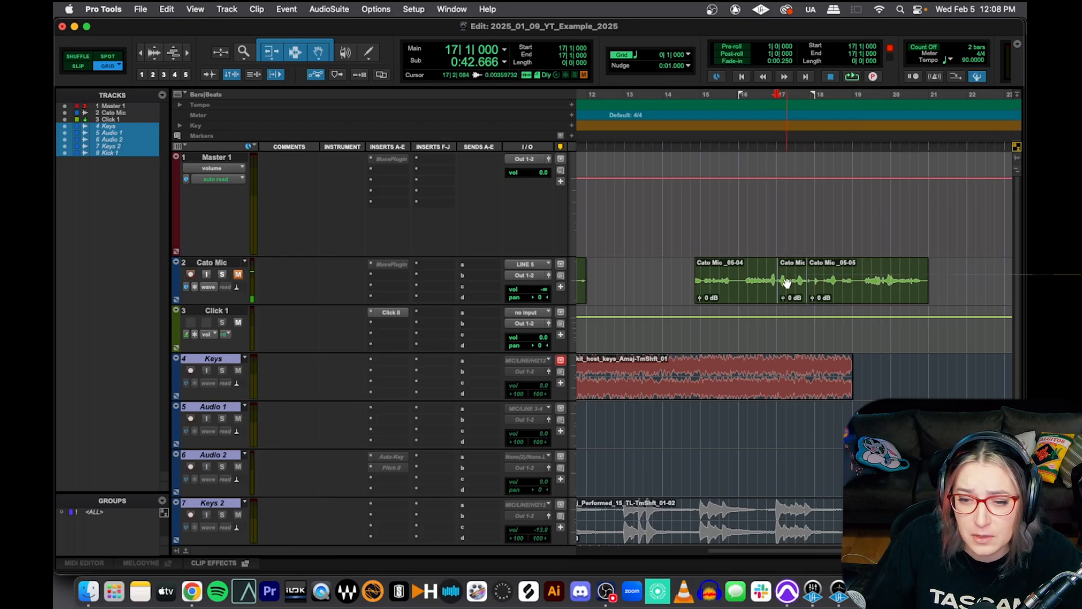
pyautogui.click(780, 279)
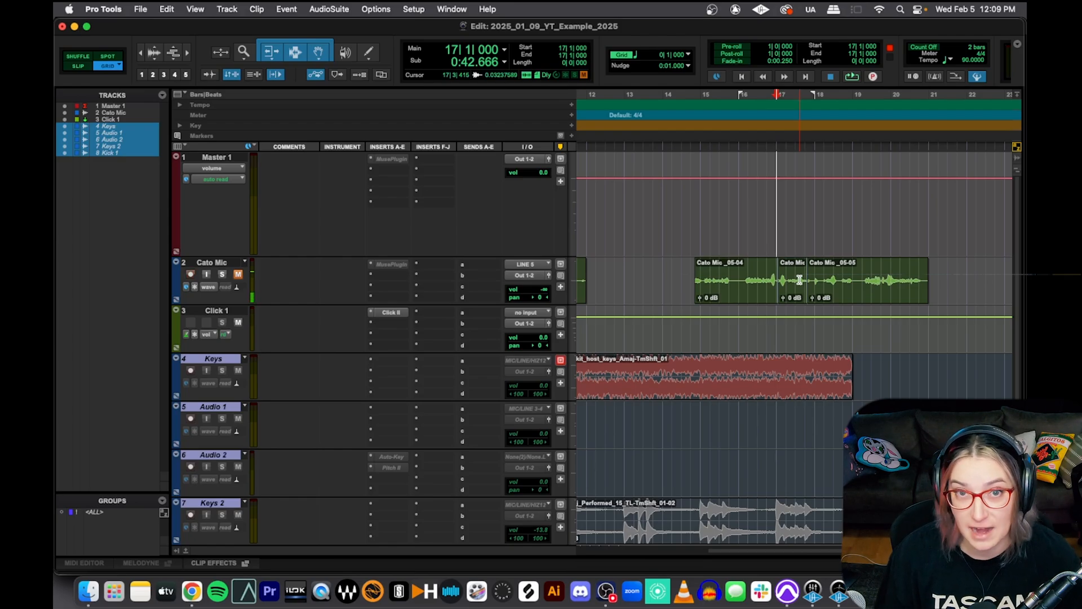
pyautogui.click(190, 274)
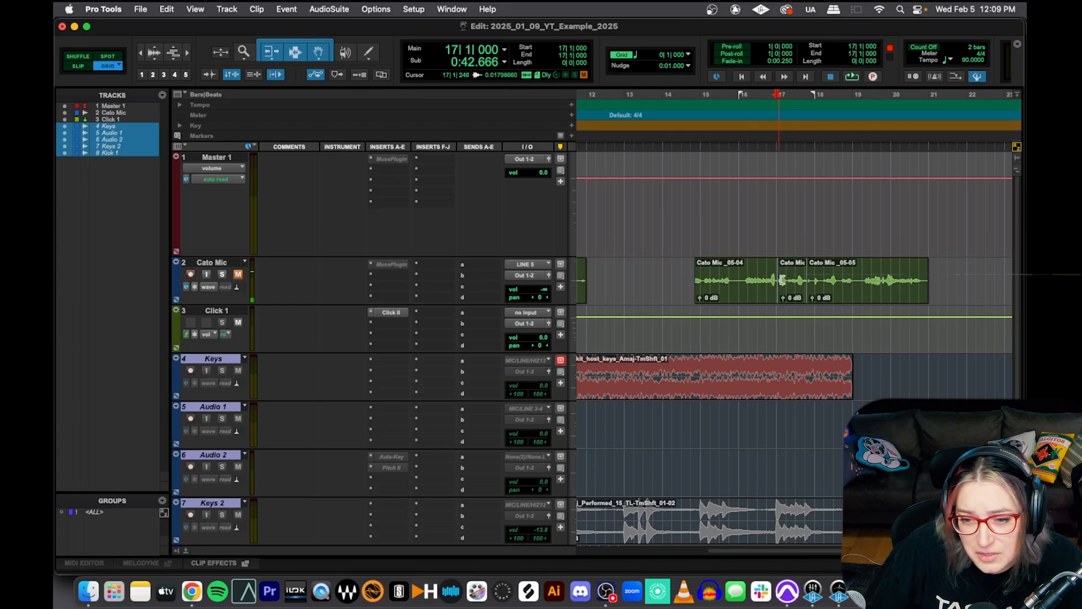
pyautogui.click(781, 279)
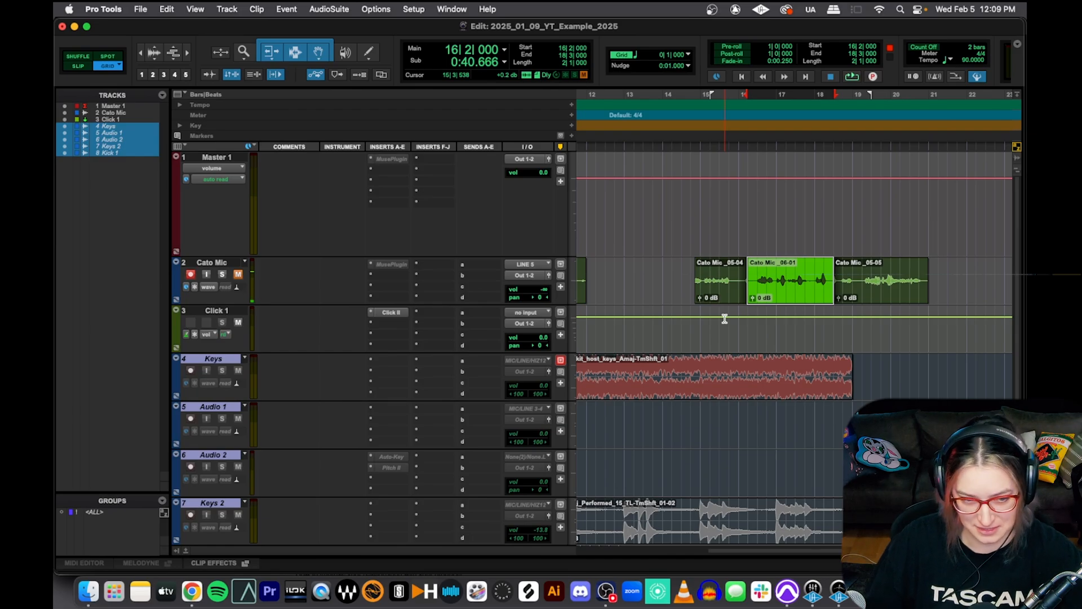
# - Check the 10 ms QuickPunch crossfade length on the Editing preferences page
pyautogui.click(413, 9)
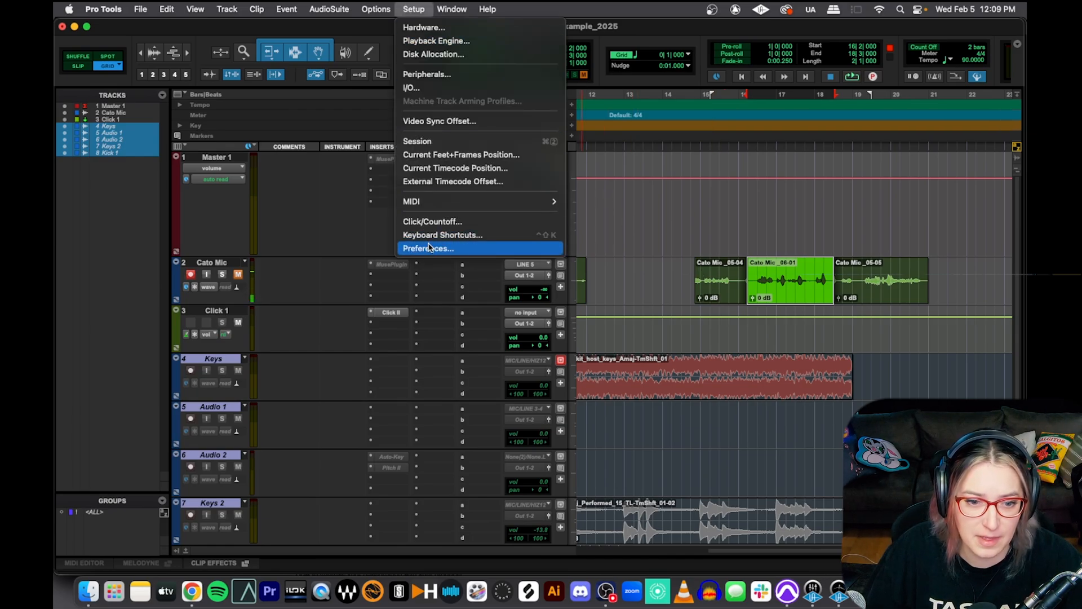
pyautogui.click(427, 248)
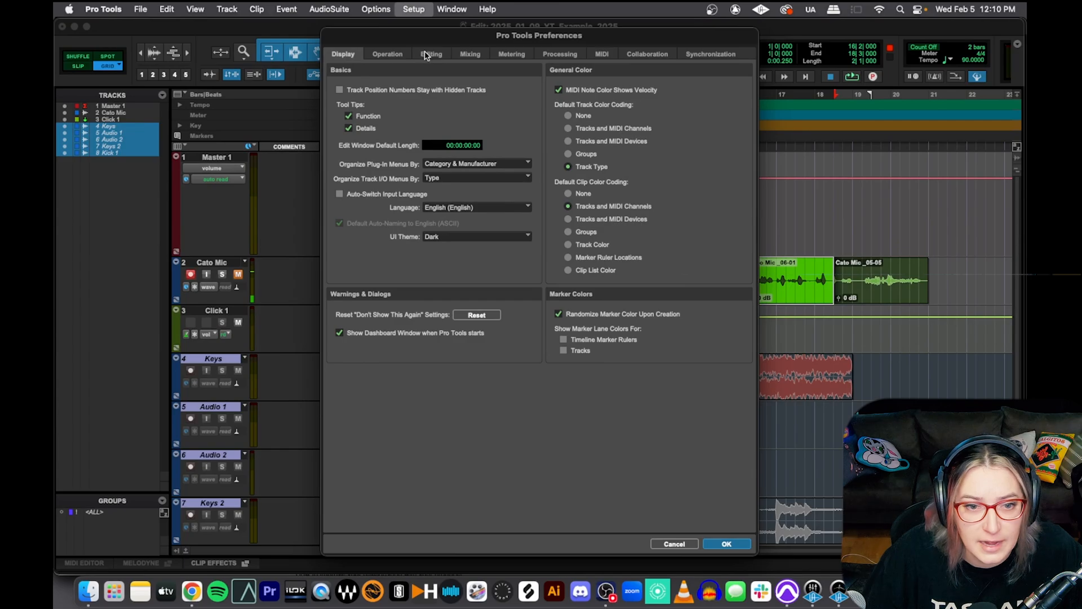
pyautogui.click(430, 53)
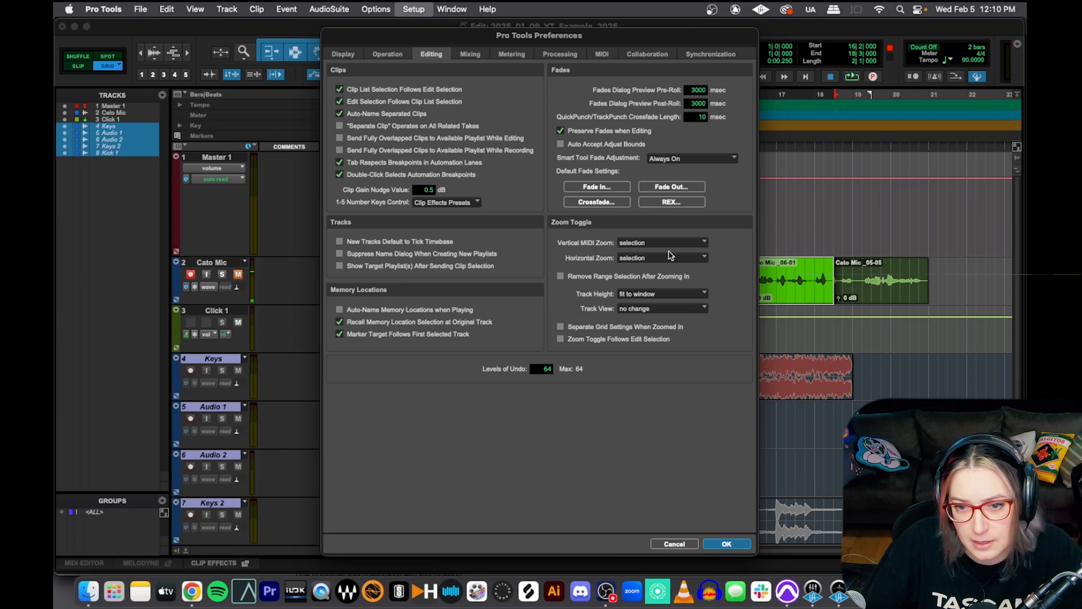
pyautogui.click(725, 543)
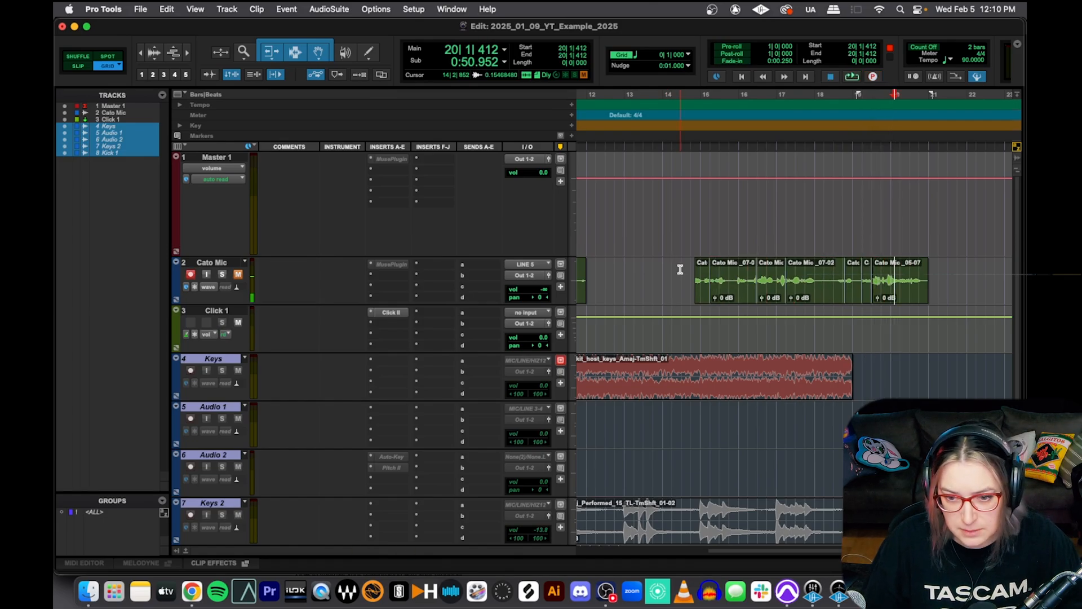
# - Zoom in on the crossfade where the Cato Mic_07-01 drop-in begins
pyautogui.click(728, 280)
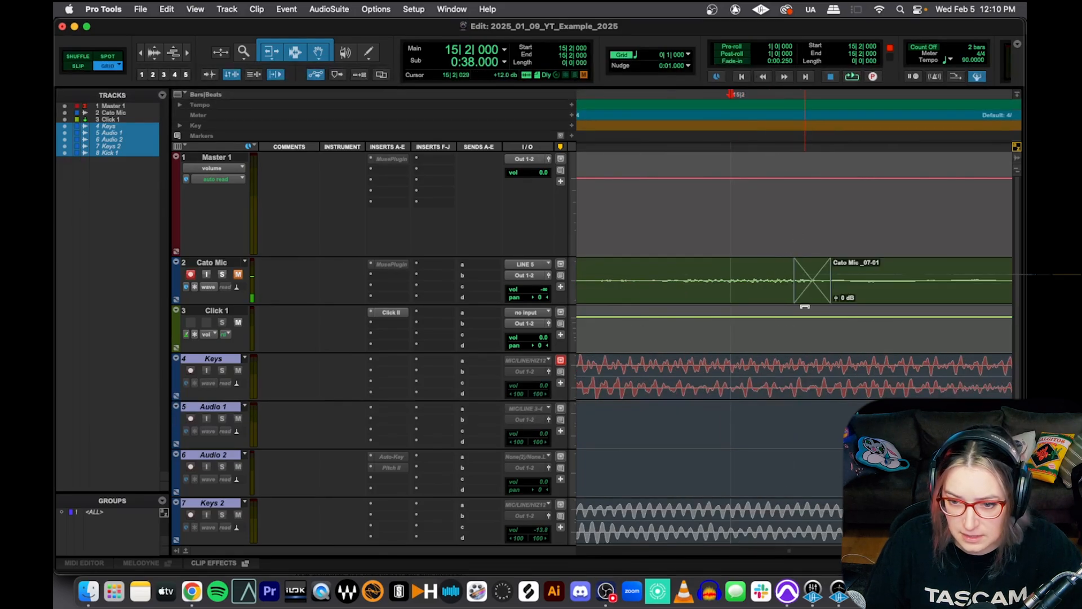
# - Select the crossfade before clip _07-01 and switch the Main Counter to Min:Secs to read its 10 ms length
pyautogui.click(812, 280)
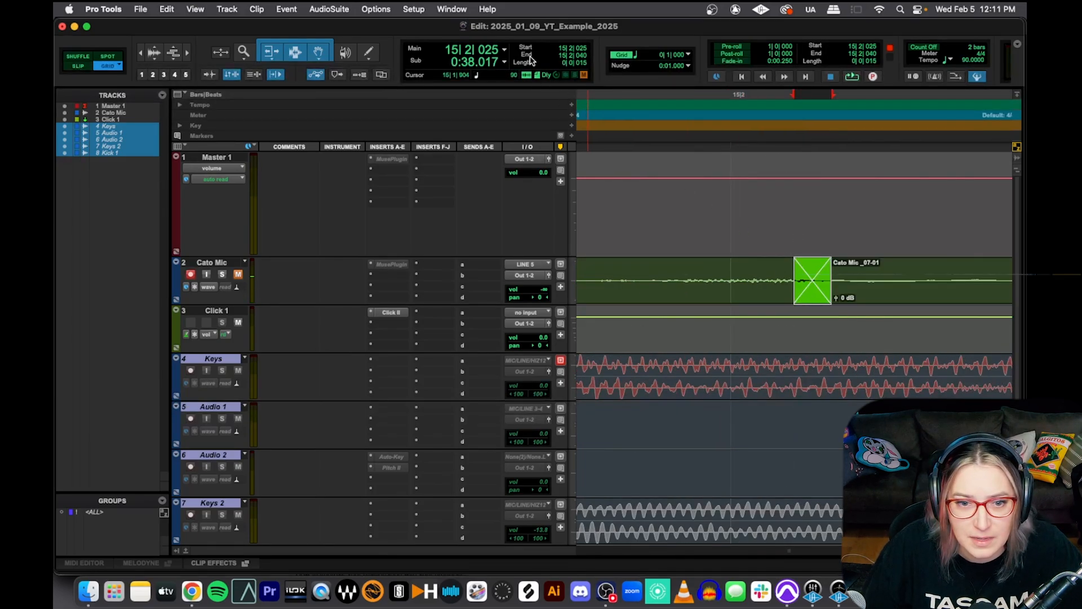
pyautogui.click(502, 49)
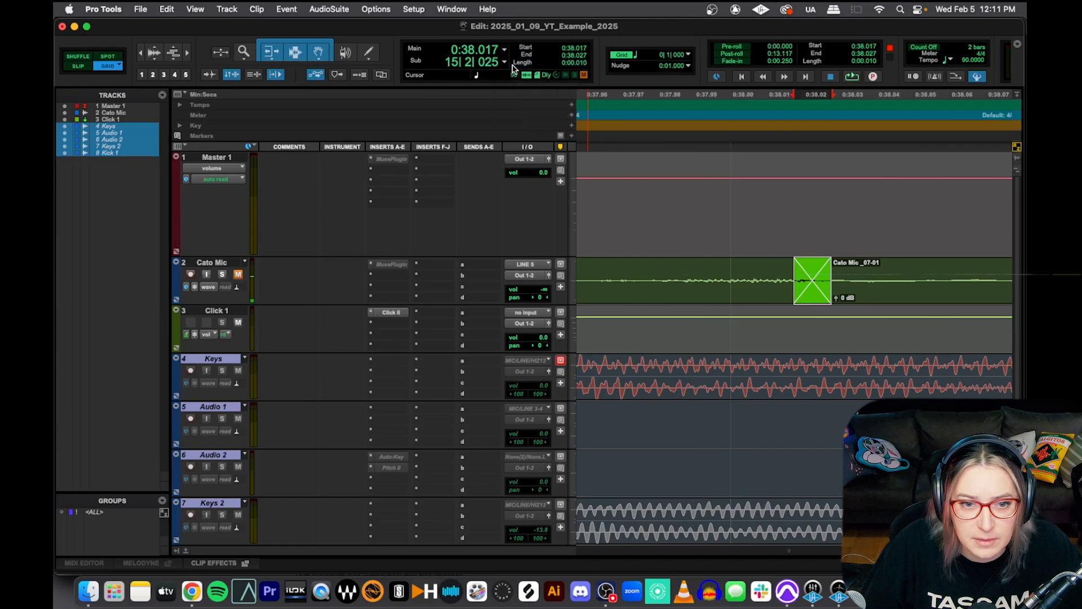
pyautogui.click(190, 274)
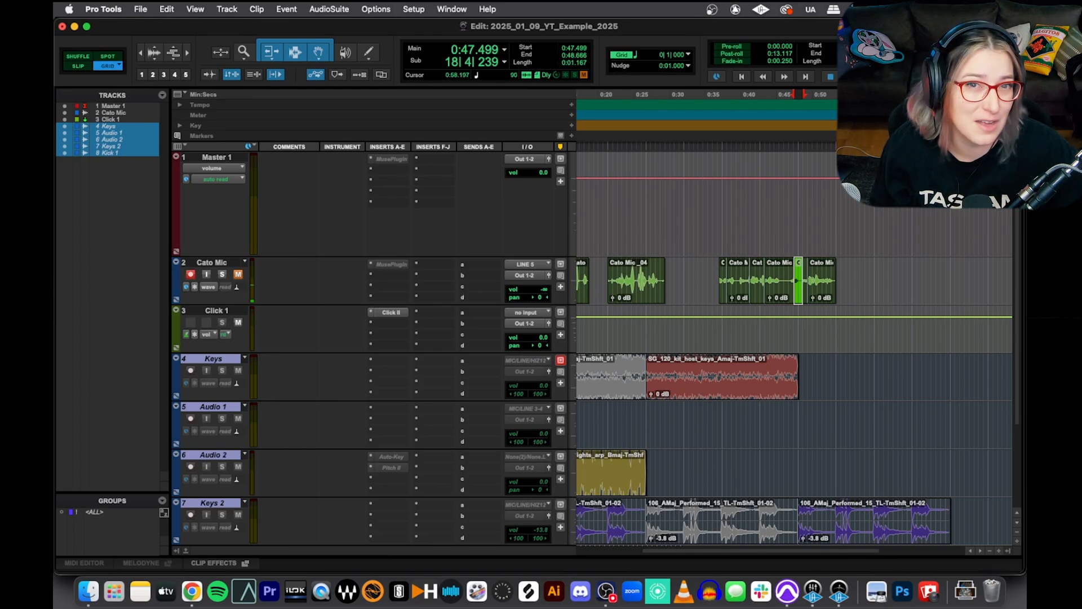
pyautogui.click(190, 274)
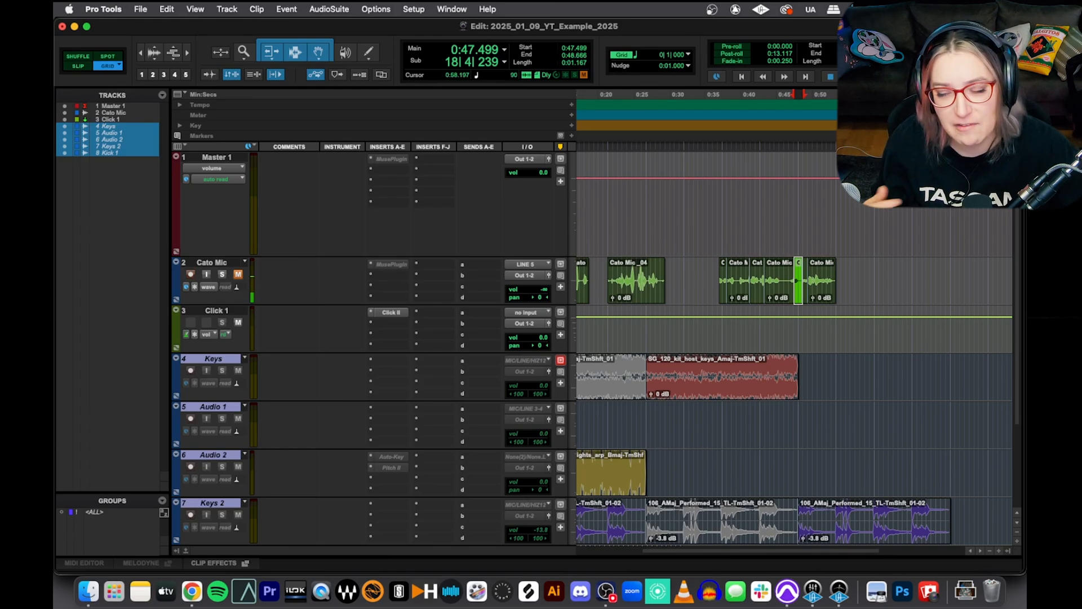